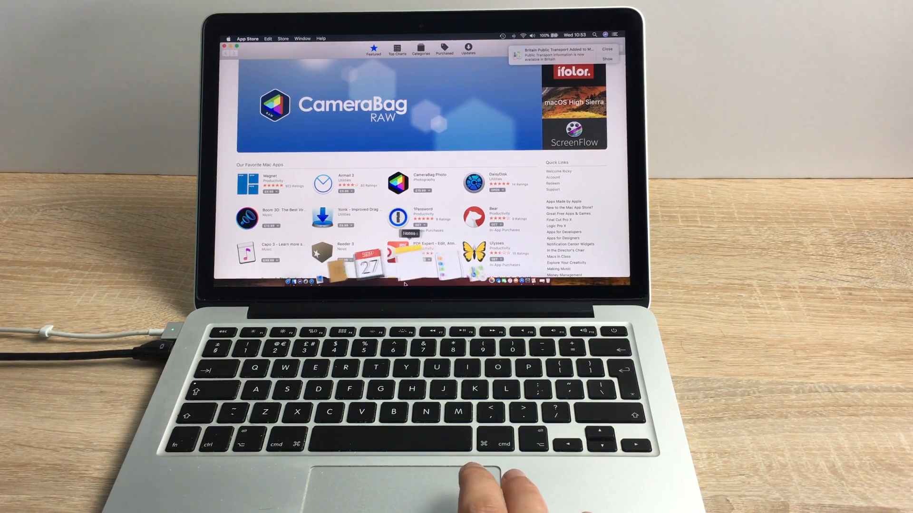
mouse_move(397, 280)
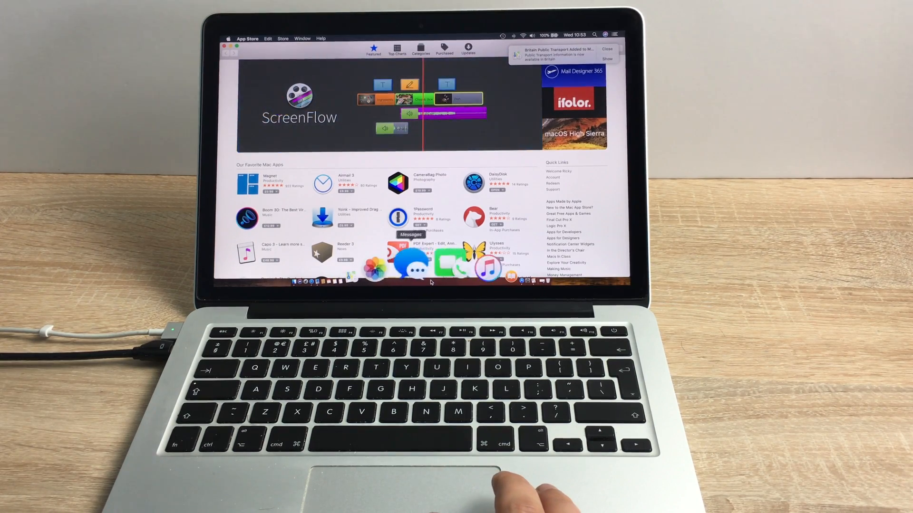
mouse_move(433, 267)
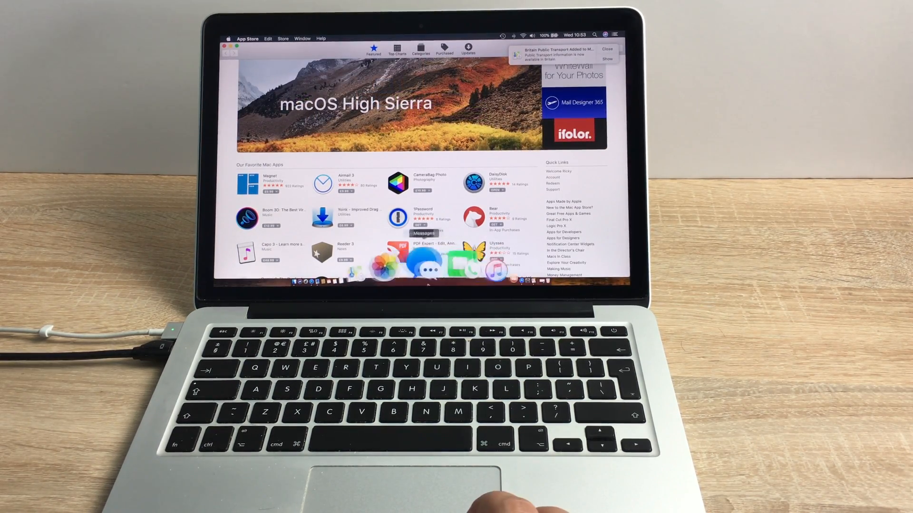
mouse_move(382, 262)
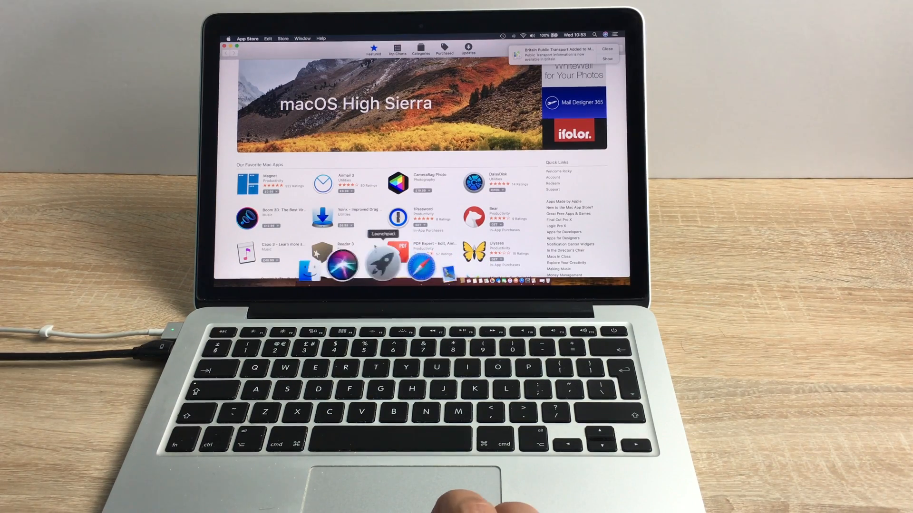